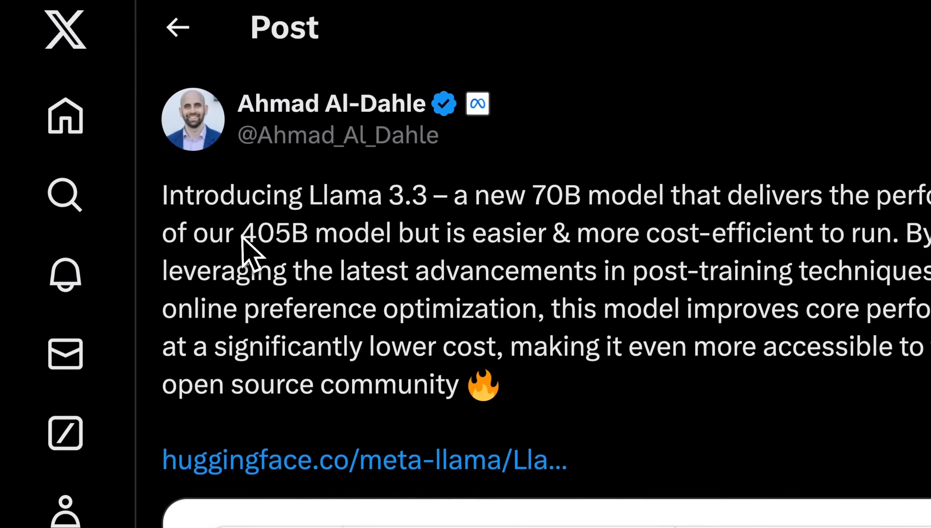
Step: View the Llama 3.3 70B benchmark comparison table full size in X's image viewer
drag(240, 232, 555, 231)
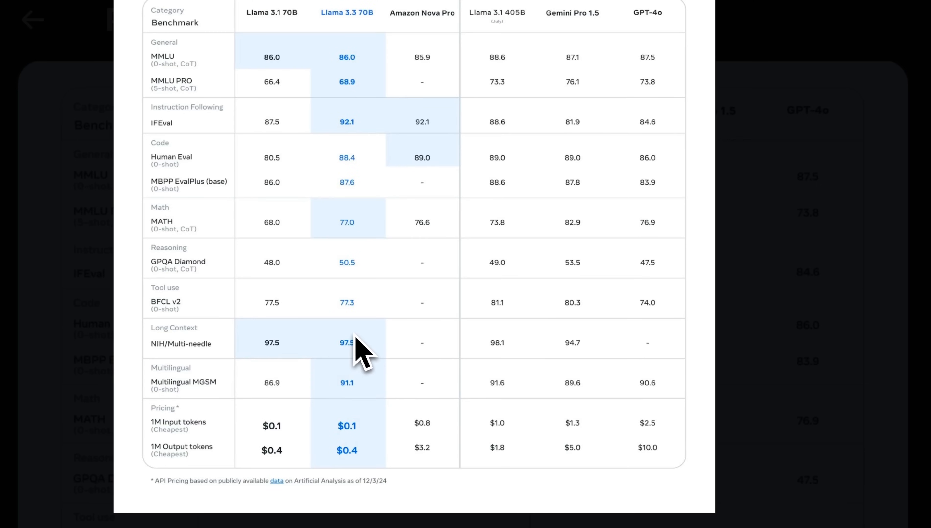
mouse_move(362, 343)
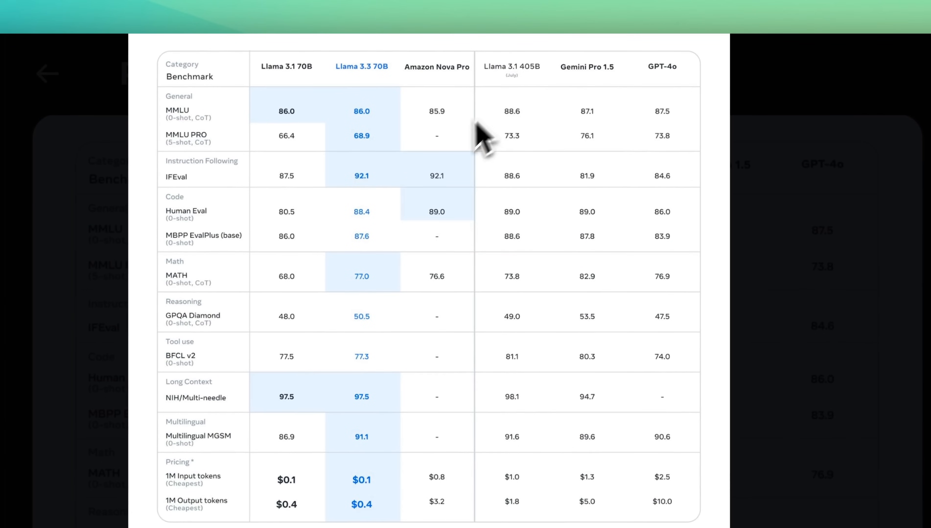
mouse_move(363, 130)
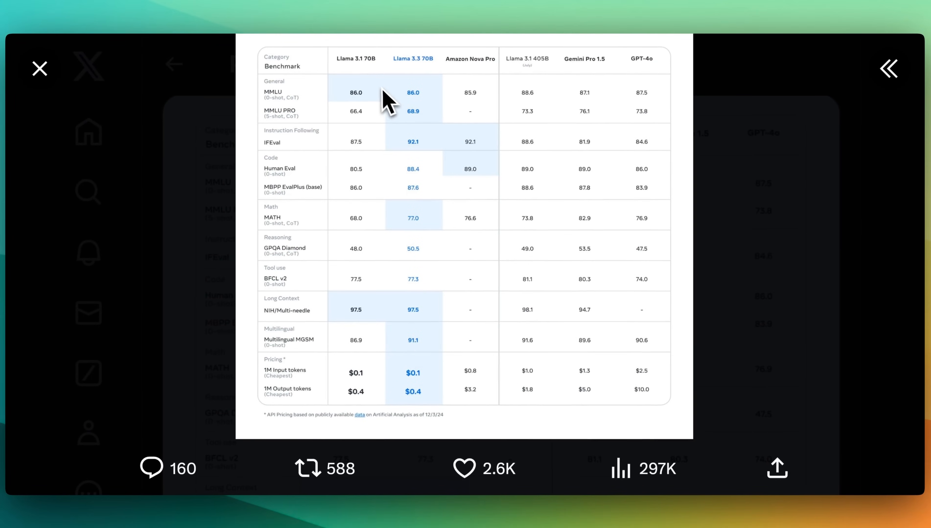
mouse_move(394, 111)
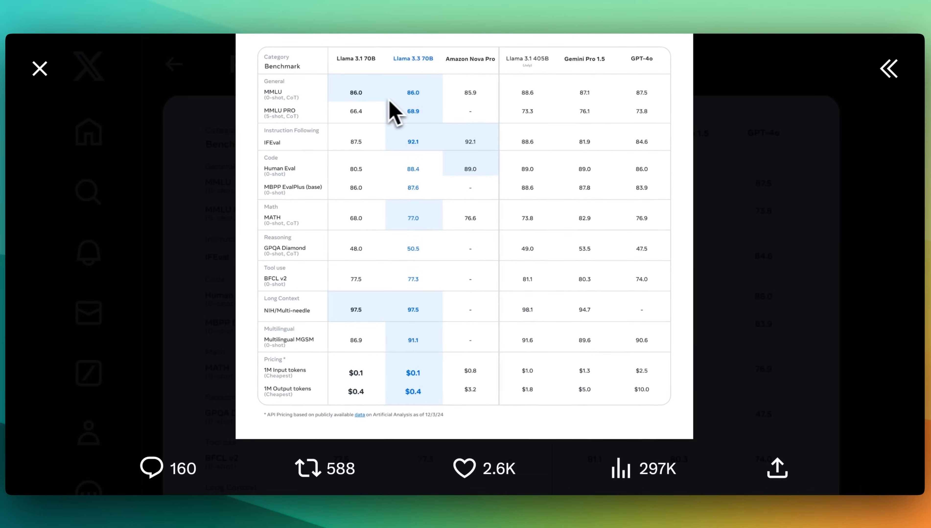
mouse_move(544, 102)
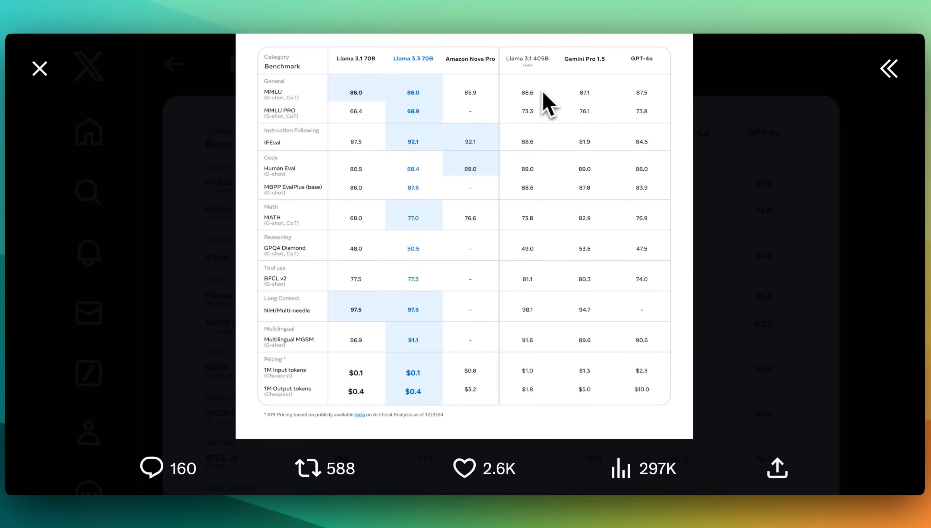
mouse_move(625, 100)
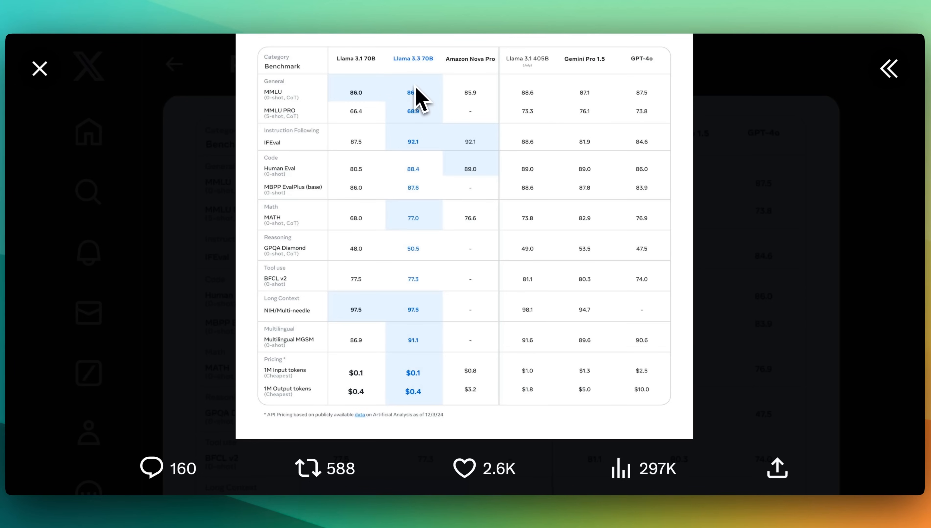
mouse_move(412, 159)
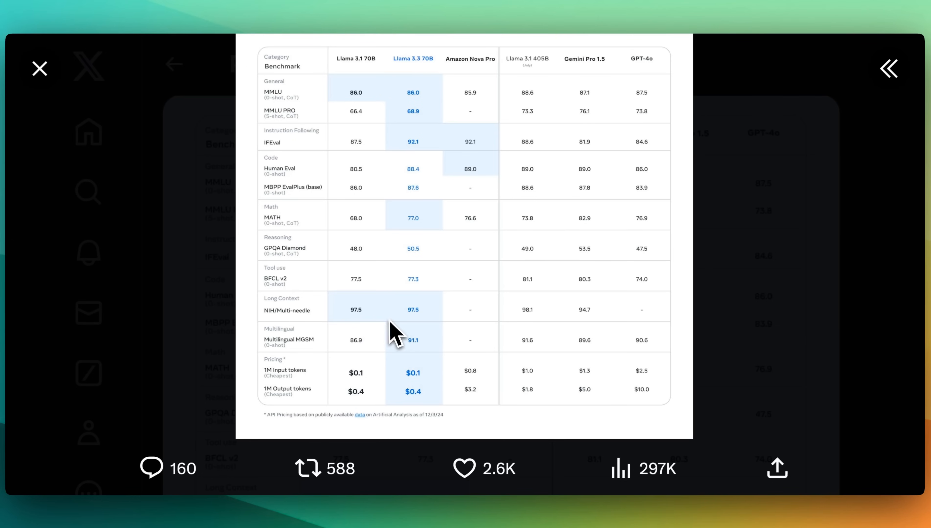
click(308, 470)
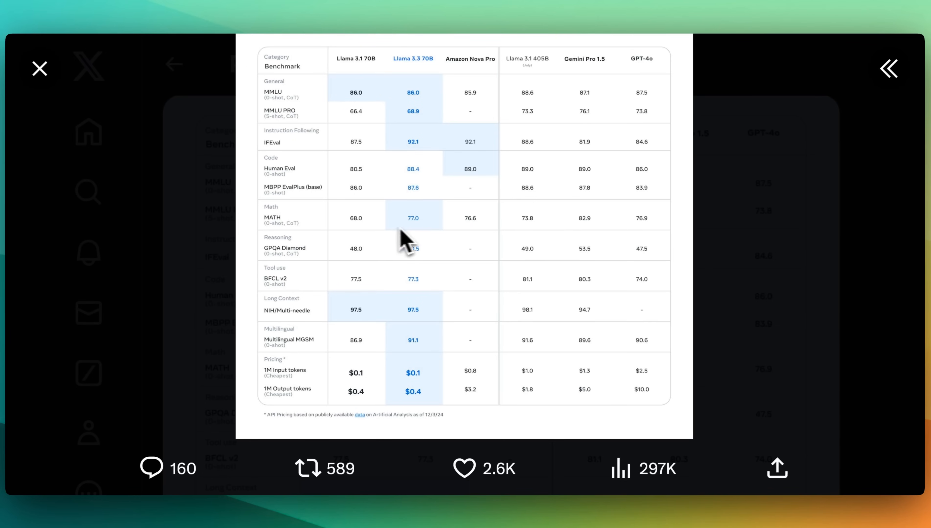
mouse_move(490, 298)
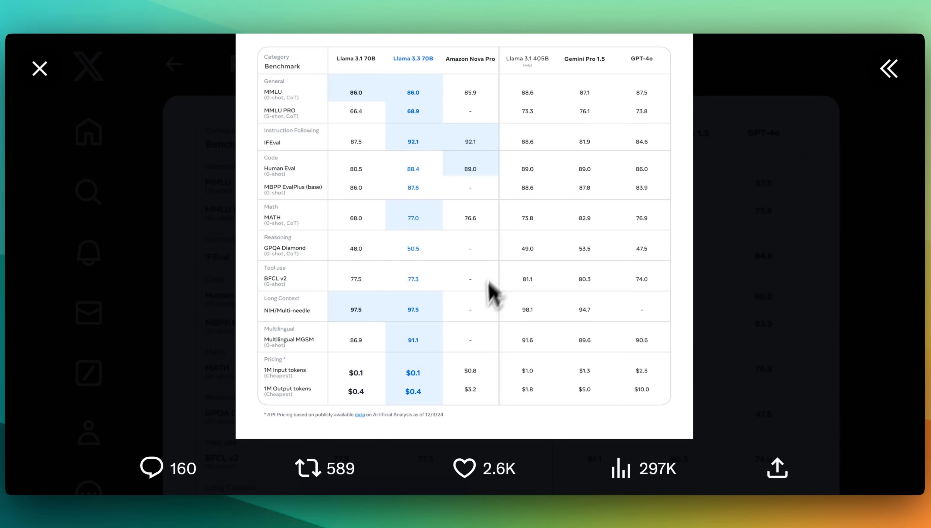
mouse_move(430, 391)
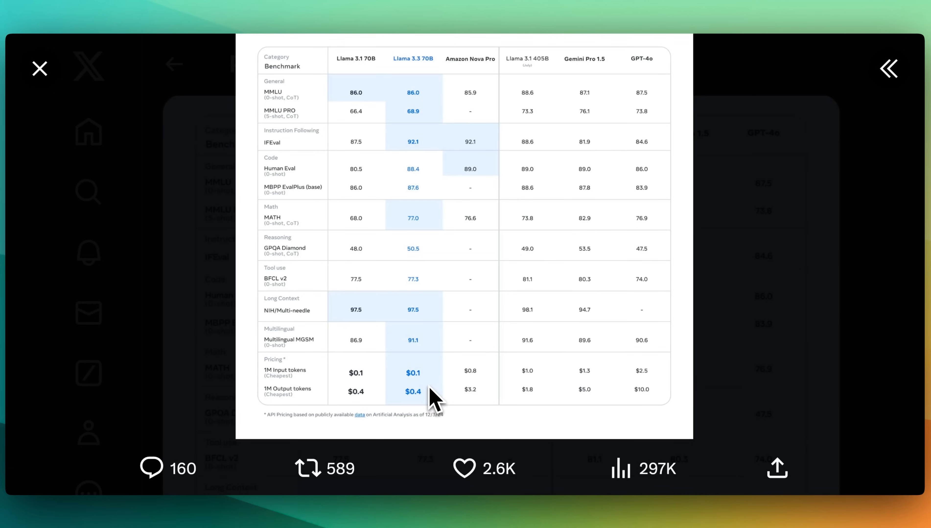
mouse_move(427, 374)
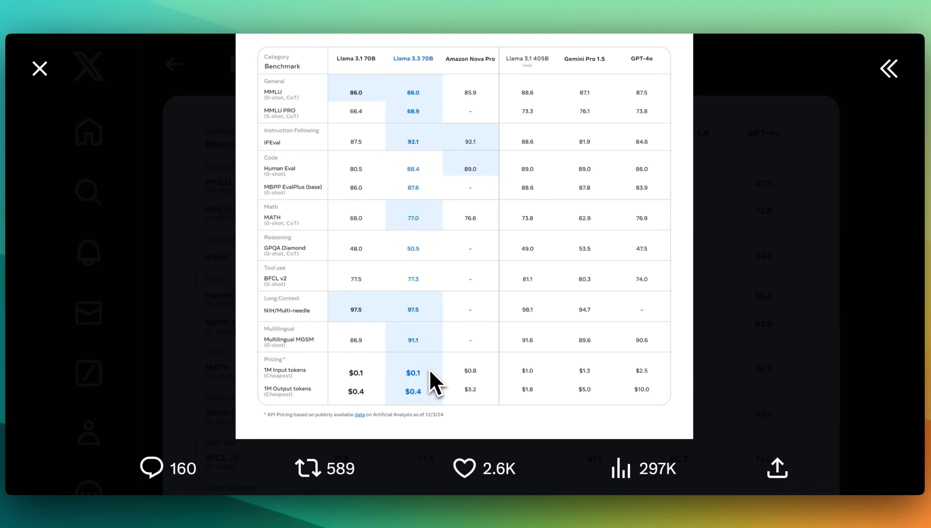
mouse_move(626, 394)
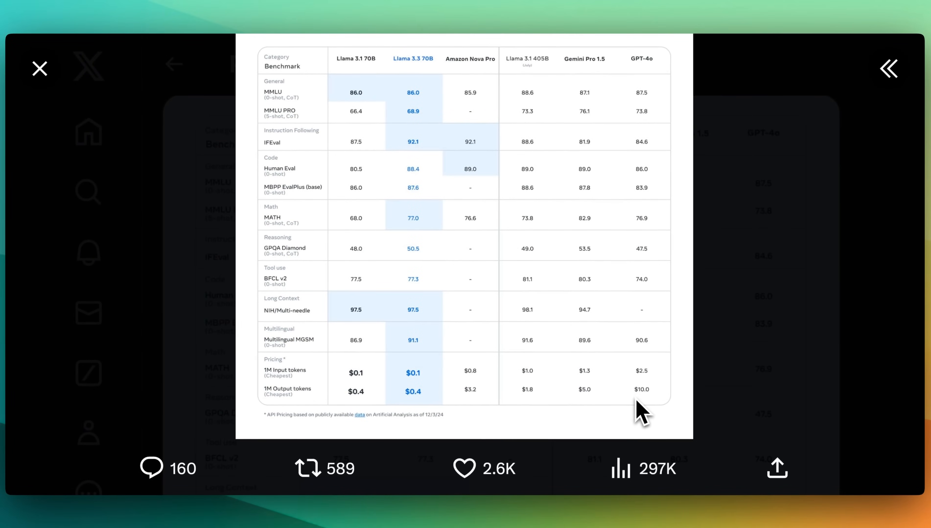
mouse_move(434, 398)
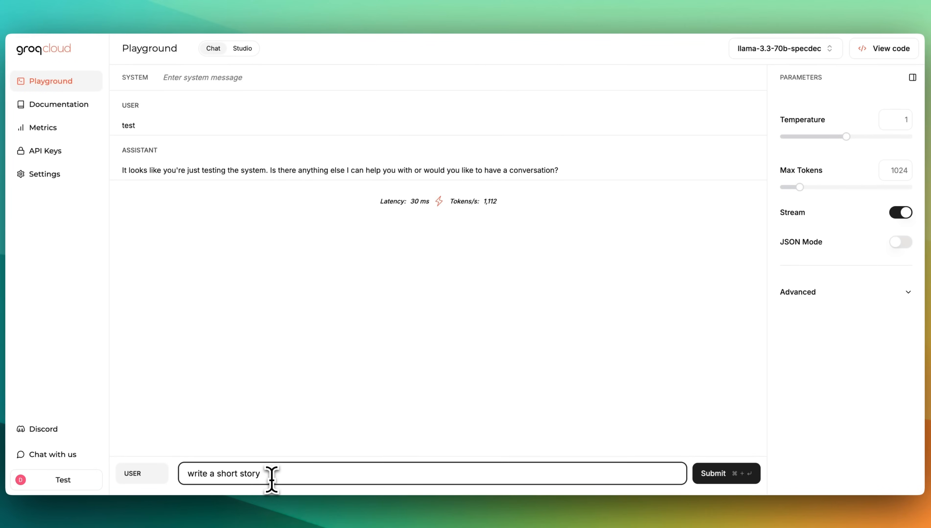
Step: Submit the 'write a short story' prompt to llama-3.3-70b-specdec in the Groq Playground
click(726, 473)
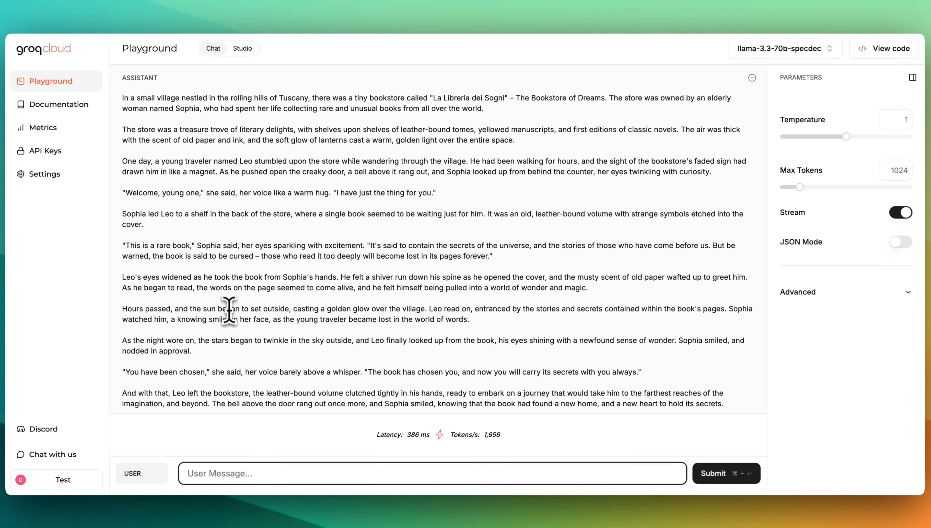
mouse_move(809, 59)
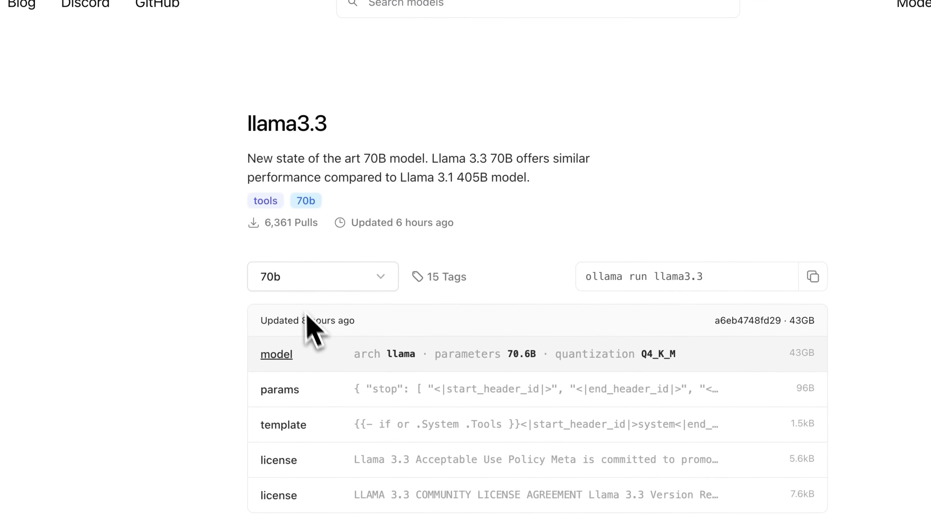
mouse_move(378, 220)
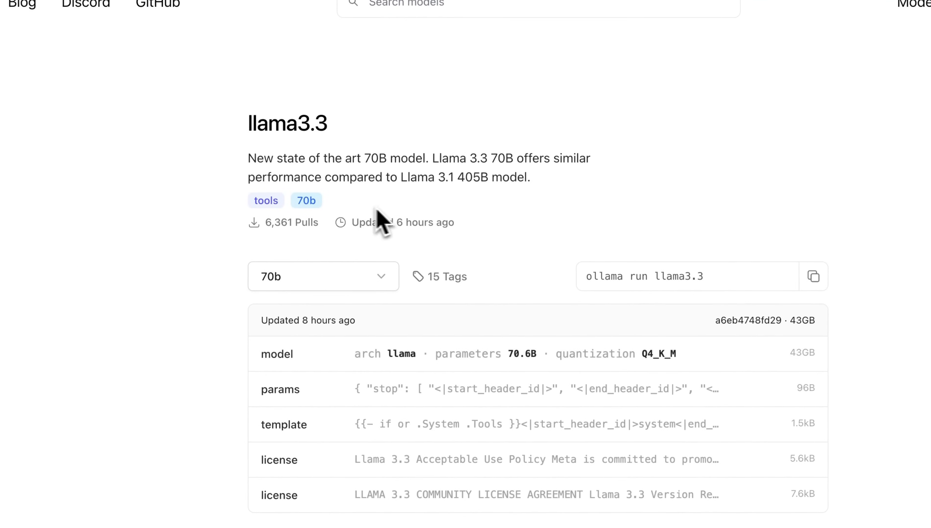
mouse_move(324, 159)
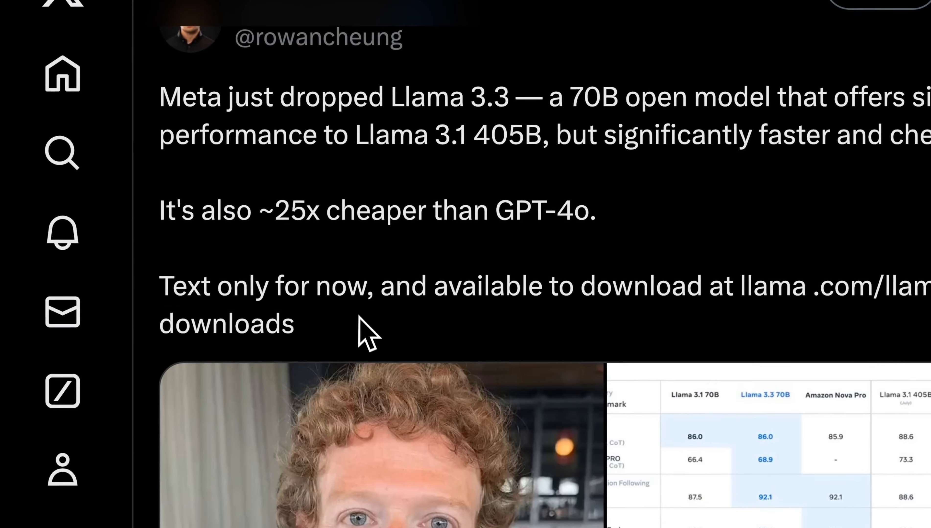
Step: Scroll the Llama 3.3 announcement post down to AI at Meta's thread replies
scroll(down, 3)
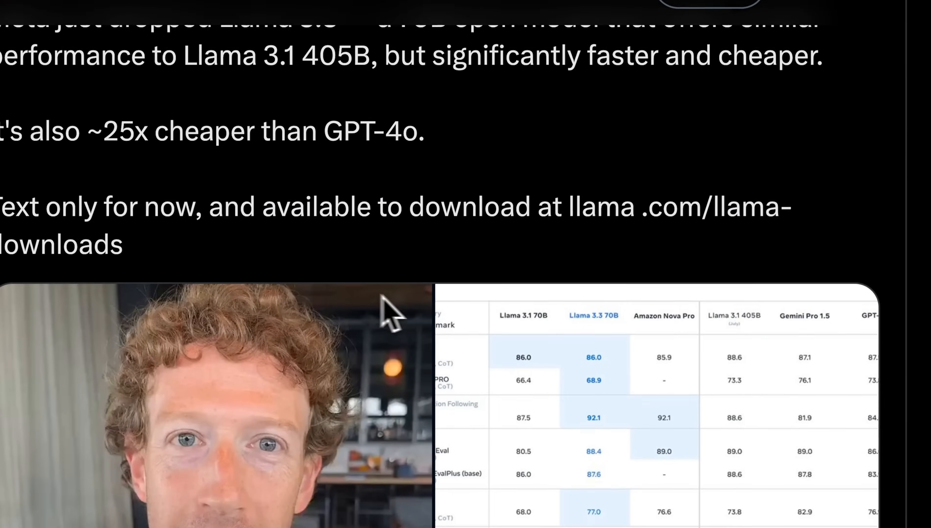
scroll(down, 3)
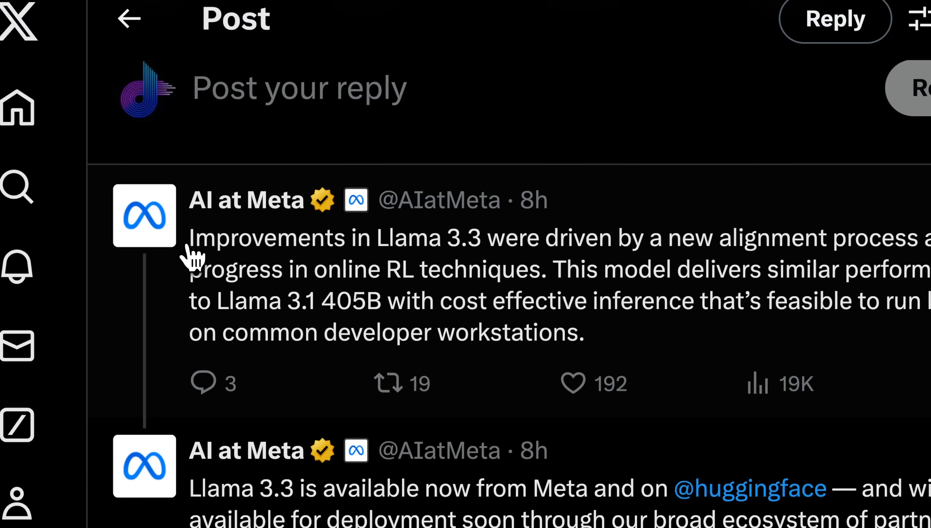
Step: Highlight a passage in the AI at Meta thread on Llama 3.3's alignment improvements
drag(190, 239, 475, 239)
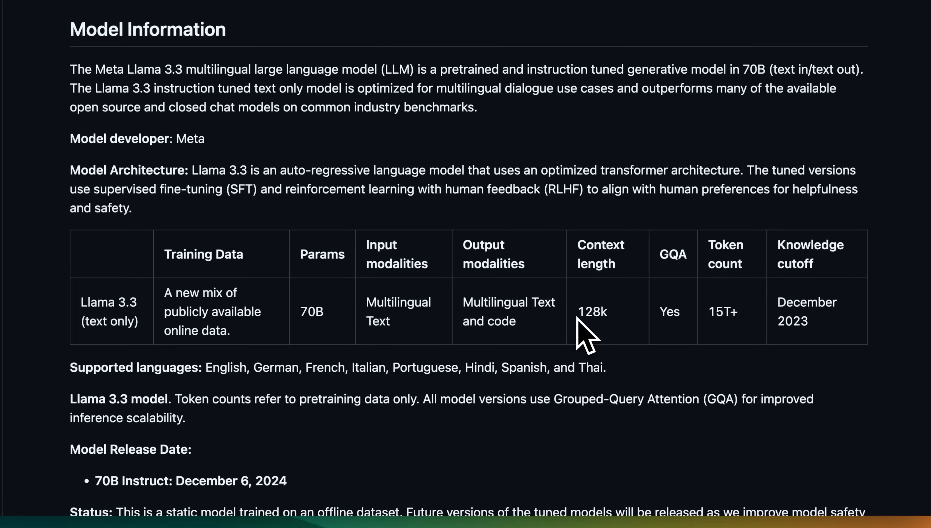
Step: Highlight the 128k context length and 15T+ token count on the Llama 3.3 model card
double_click(592, 312)
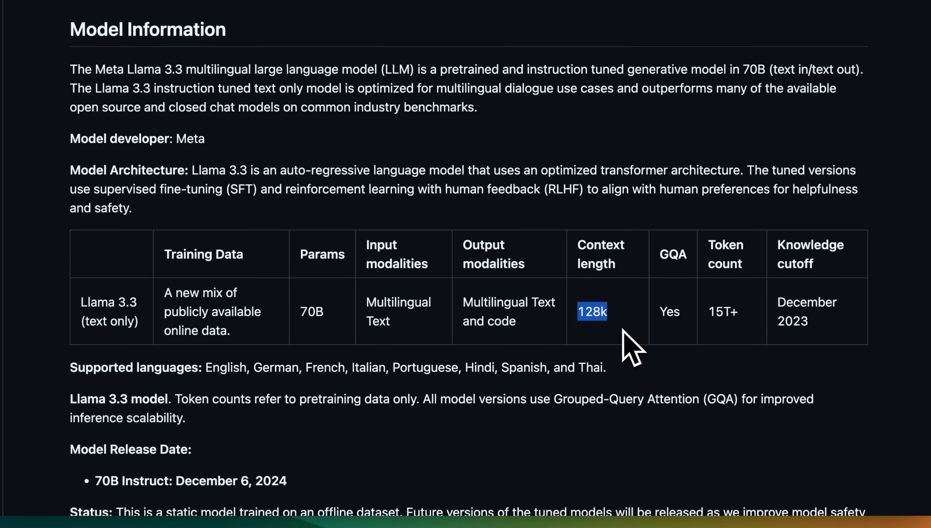
double_click(722, 312)
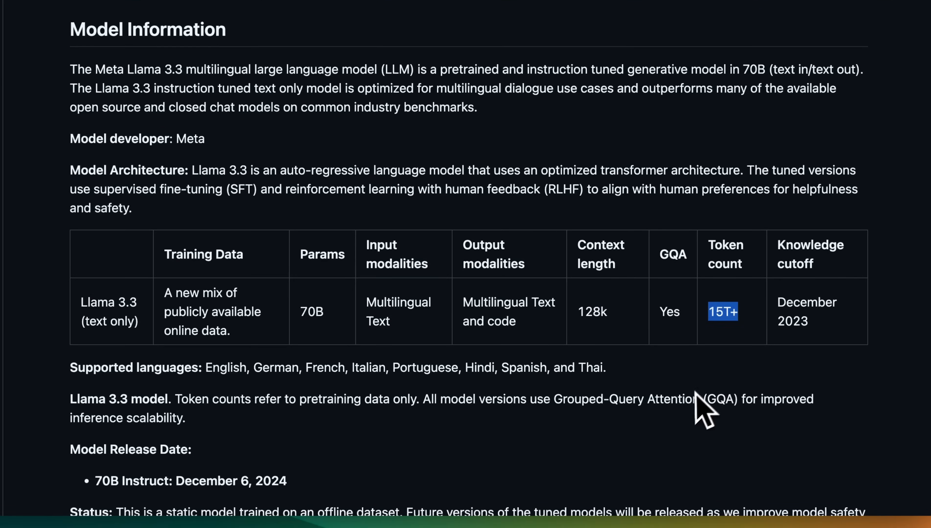
mouse_move(682, 413)
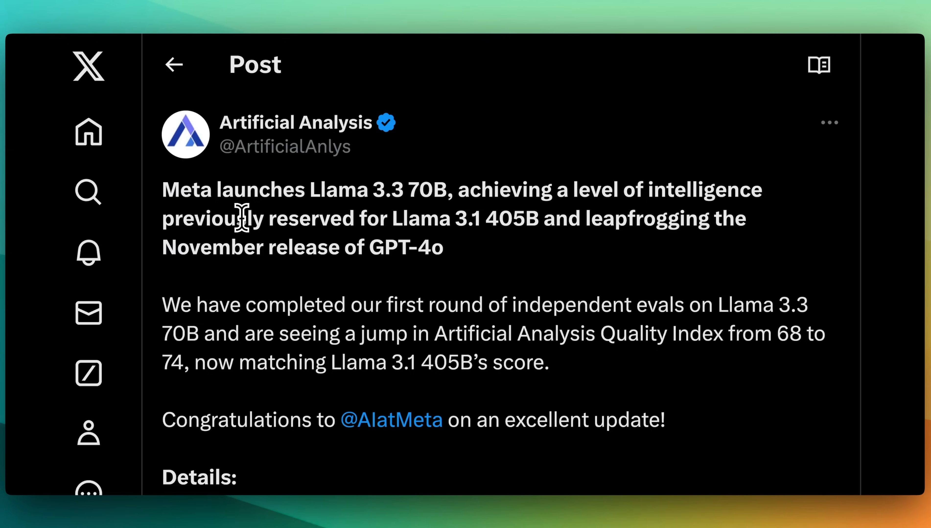
Step: Scroll the Artificial Analysis post down to the Llama 3.3 70B Quality Index details
scroll(down, 3)
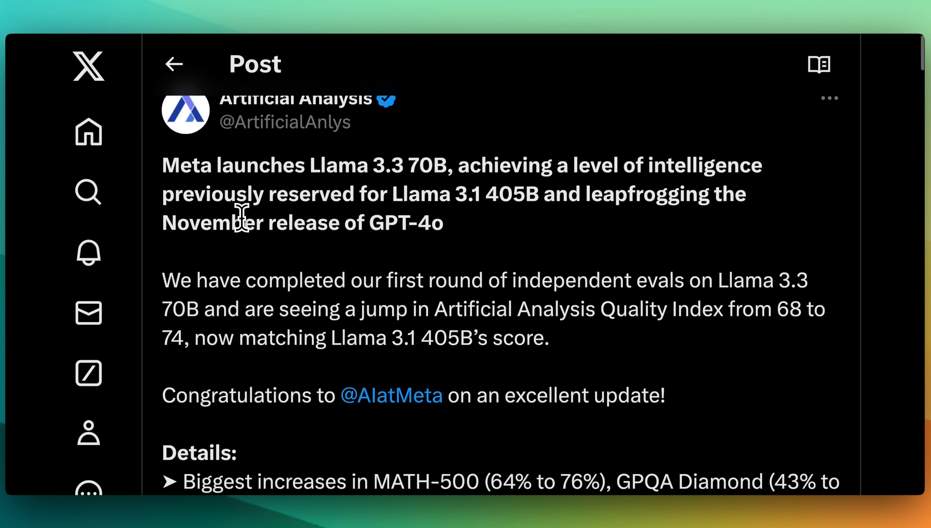
scroll(down, 3)
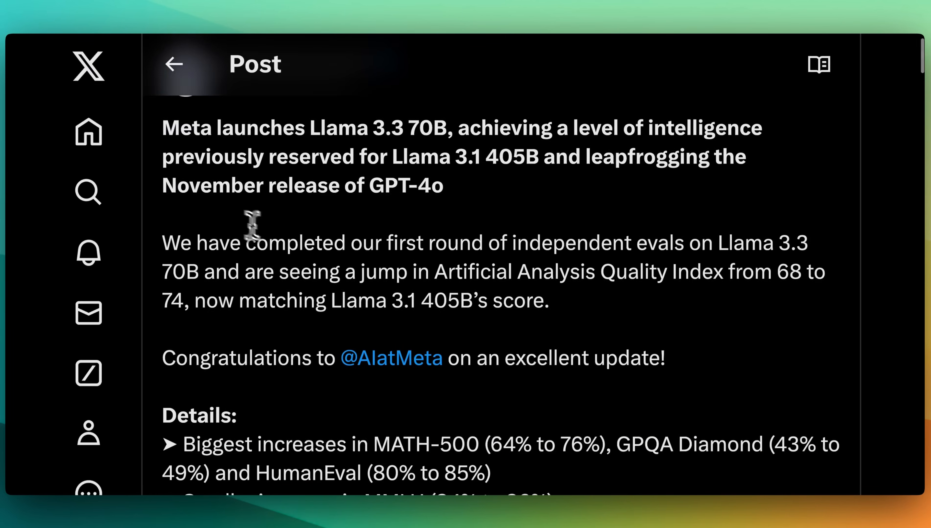
mouse_move(338, 282)
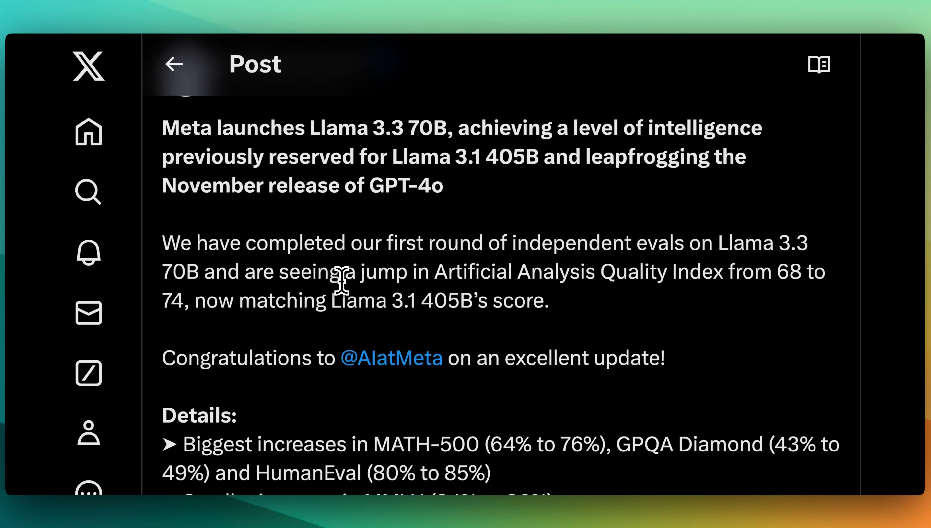
scroll(down, 3)
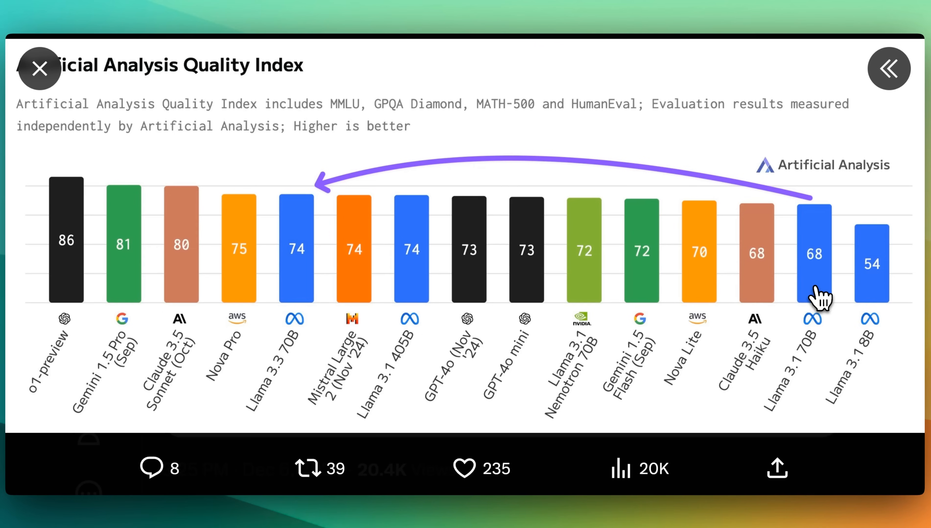
mouse_move(854, 348)
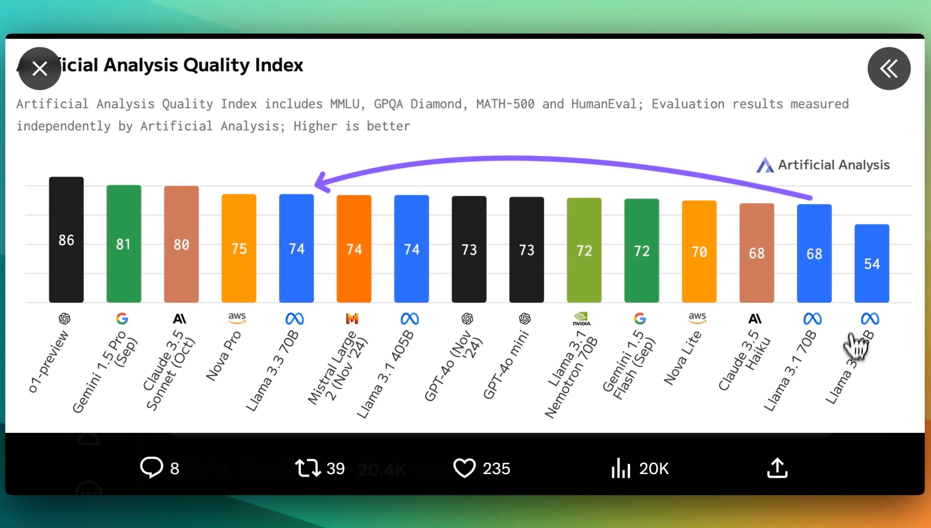
mouse_move(808, 294)
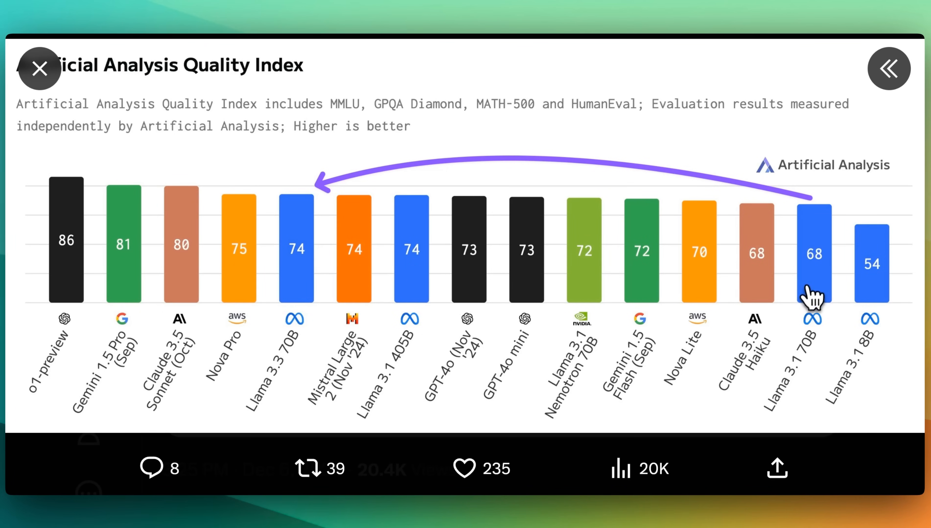
mouse_move(377, 362)
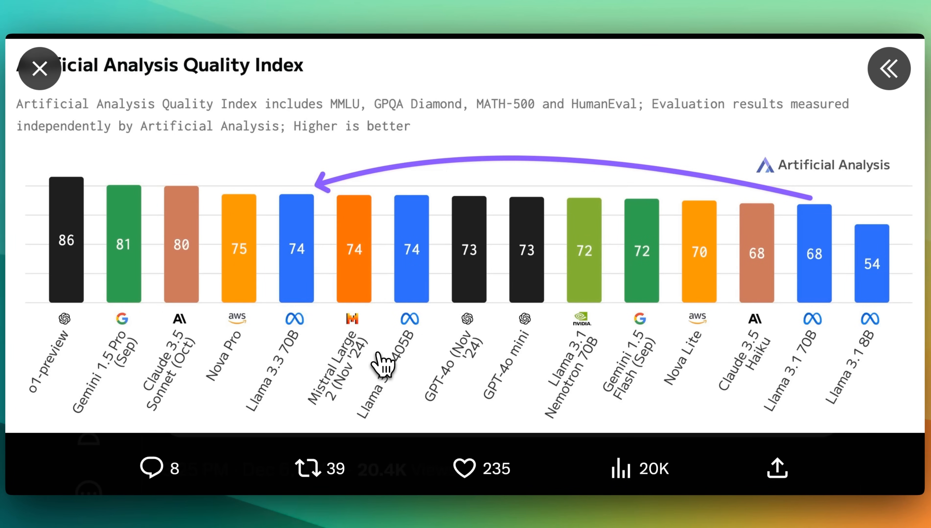
mouse_move(294, 312)
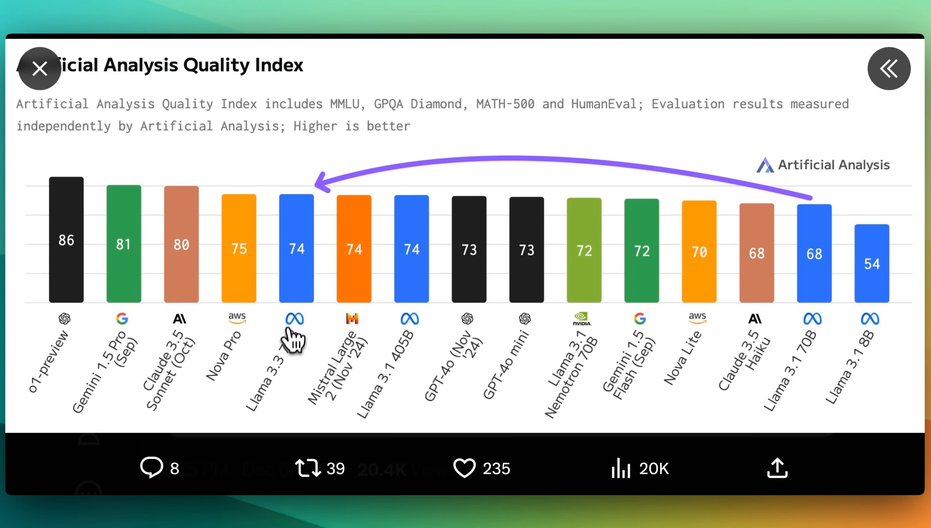
mouse_move(409, 320)
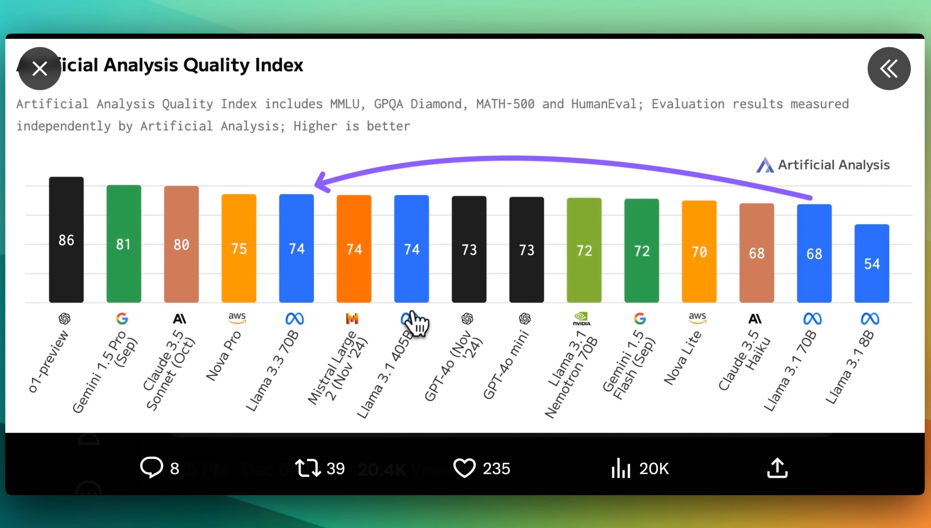
mouse_move(407, 379)
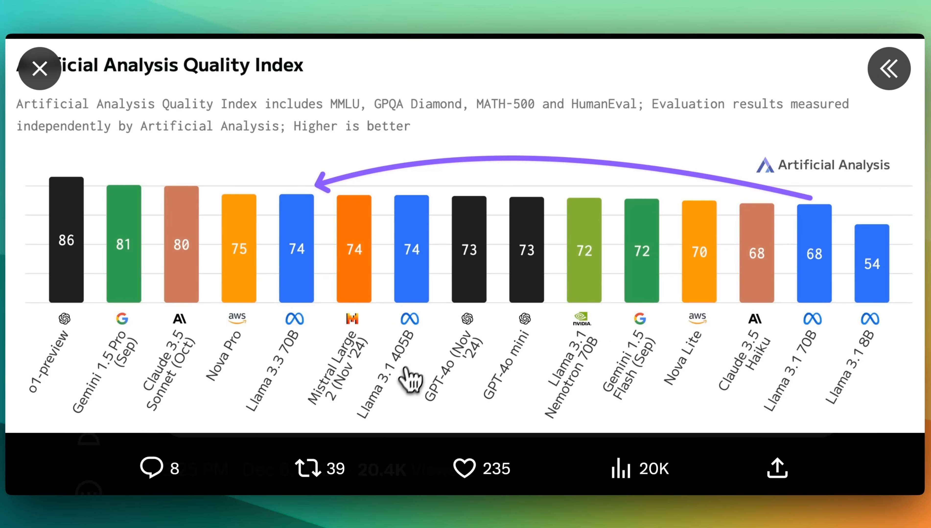
mouse_move(454, 388)
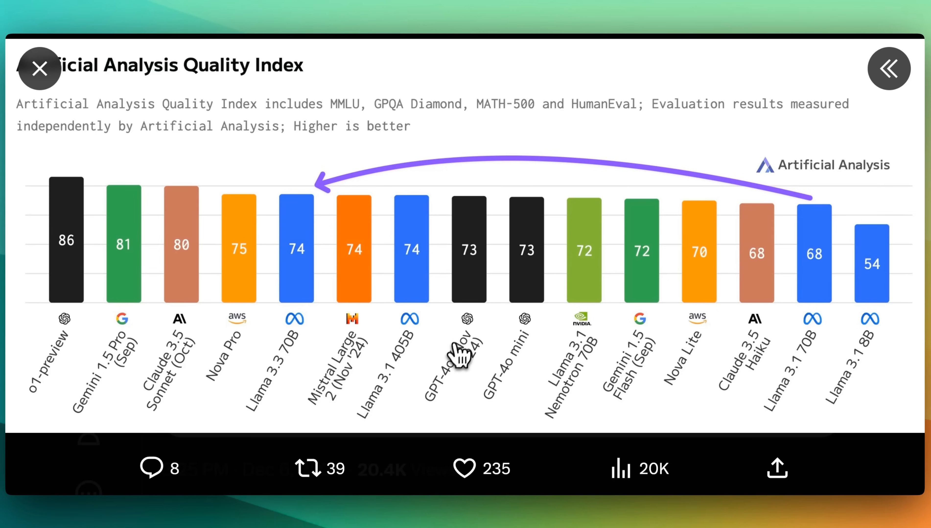
mouse_move(475, 381)
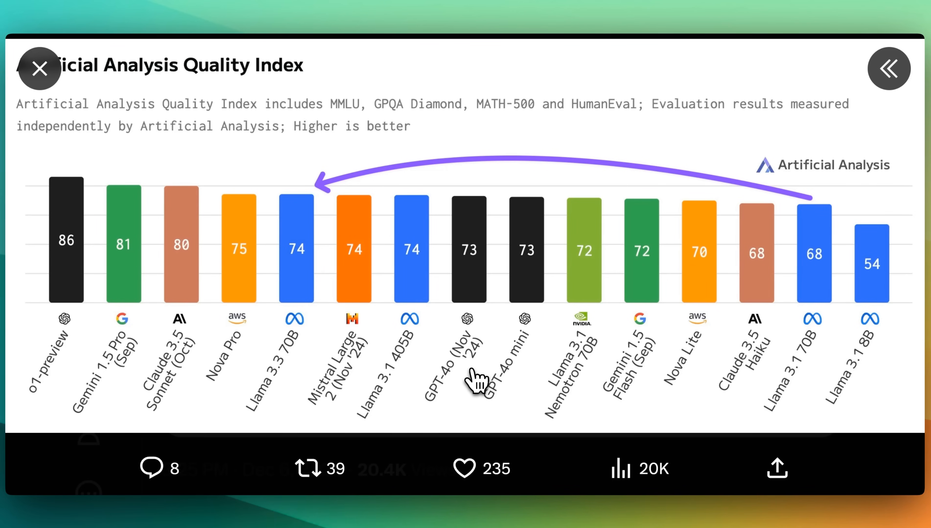
mouse_move(425, 370)
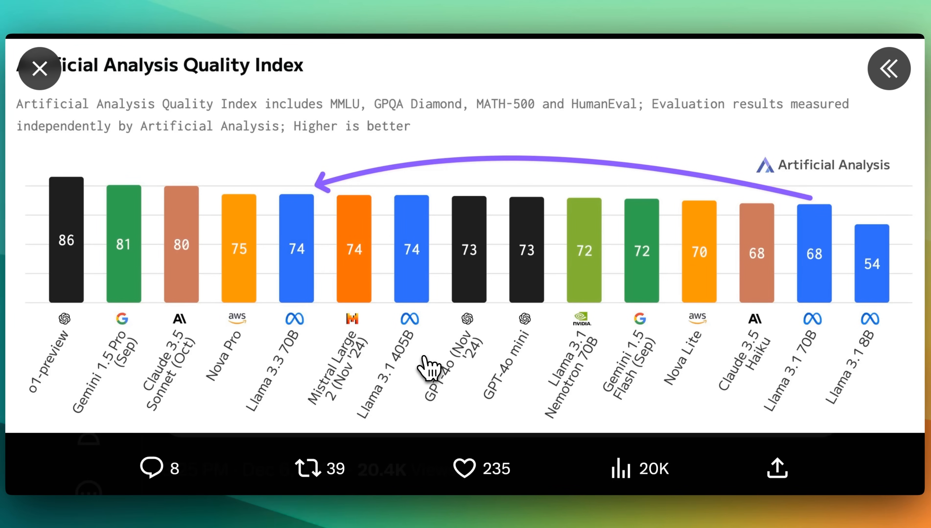
mouse_move(703, 380)
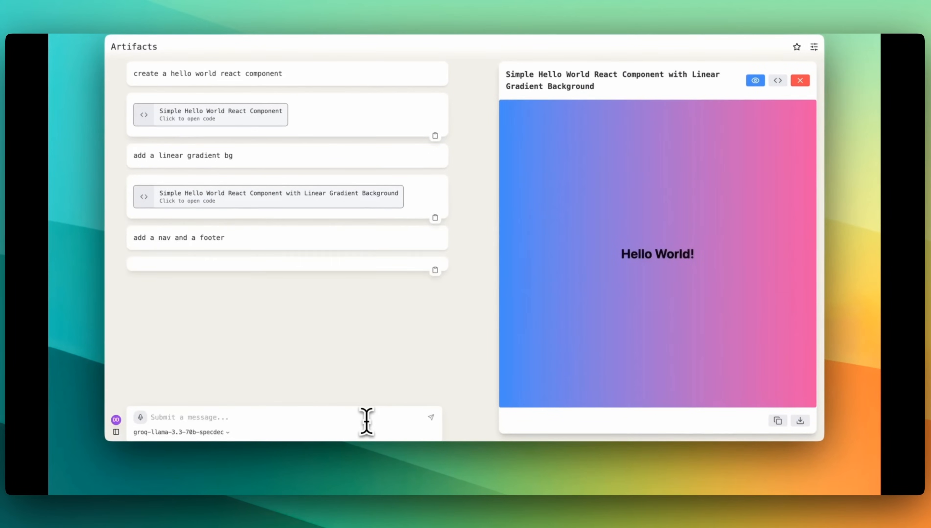
Step: Prompt Artifacts to add a normal-looking calculator, then test it with 89*6 in the preview
text(add in a c)
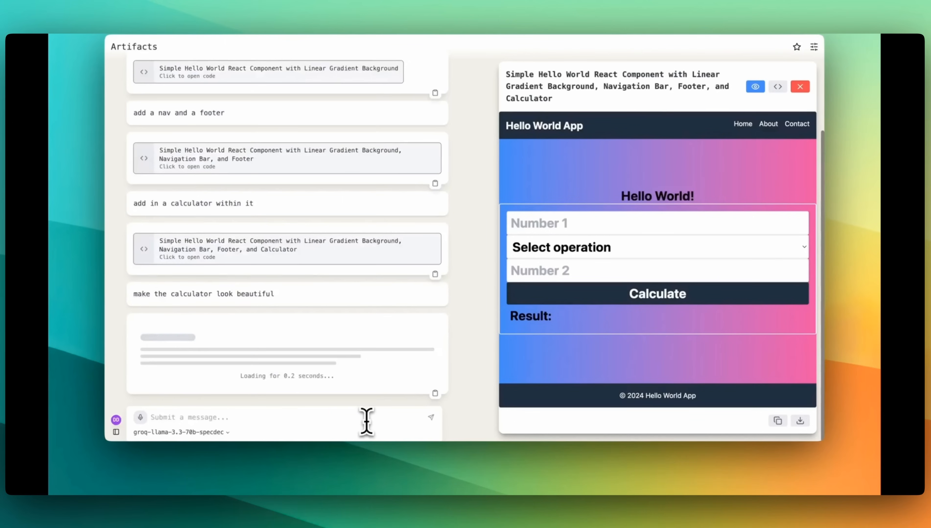
text(i want it to loo)
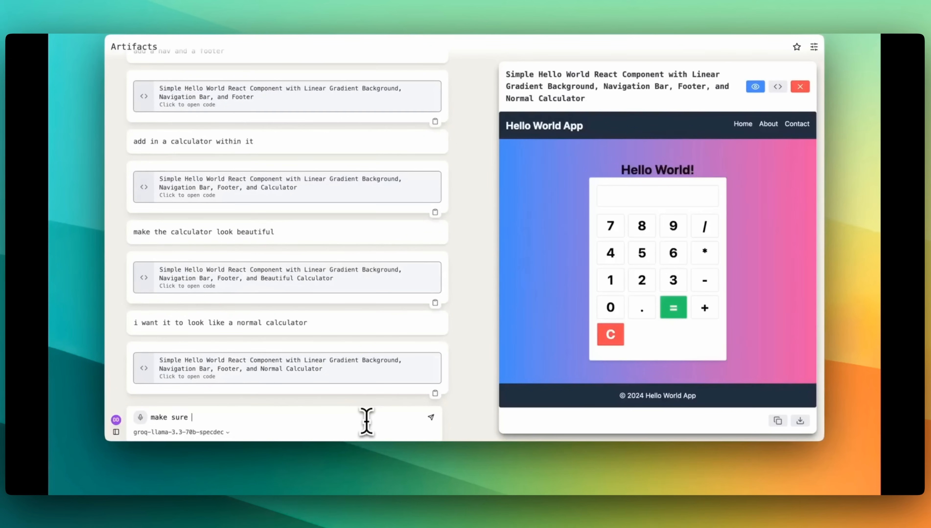
text(it works)
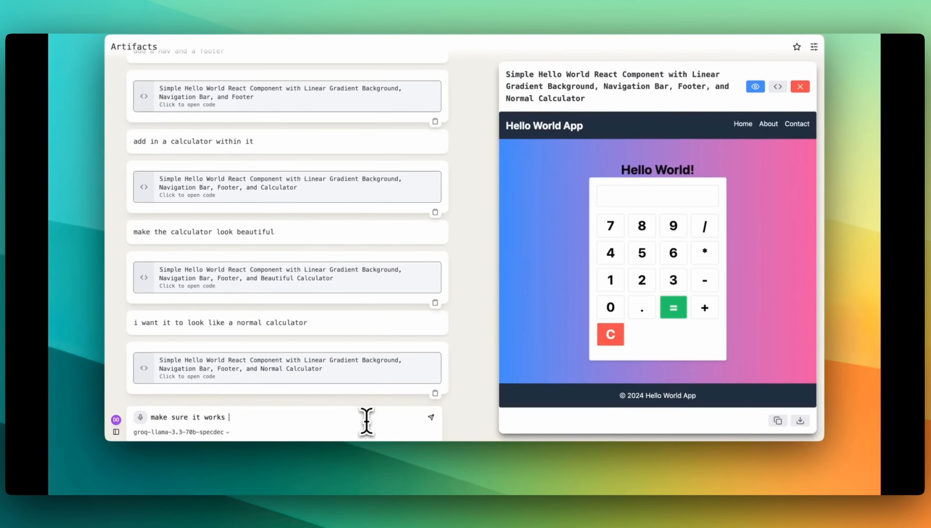
click(642, 225)
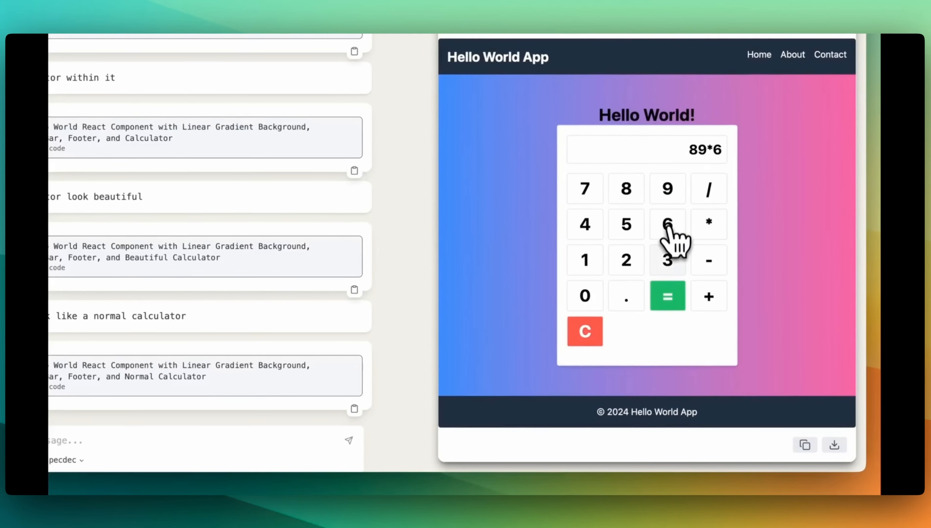
click(585, 332)
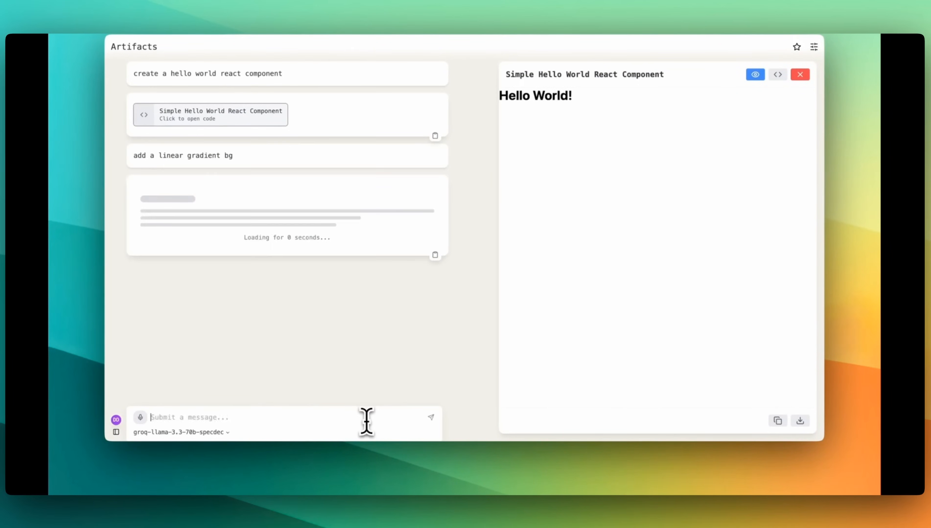
Step: Prompt Artifacts to add a nav and footer to the gradient Hello World component
text(add a nav and a fo)
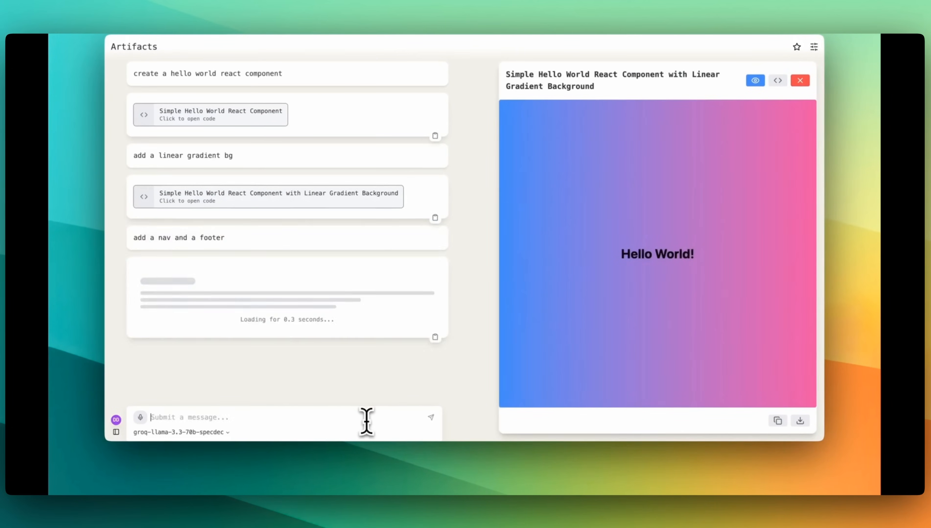
text(add in a c)
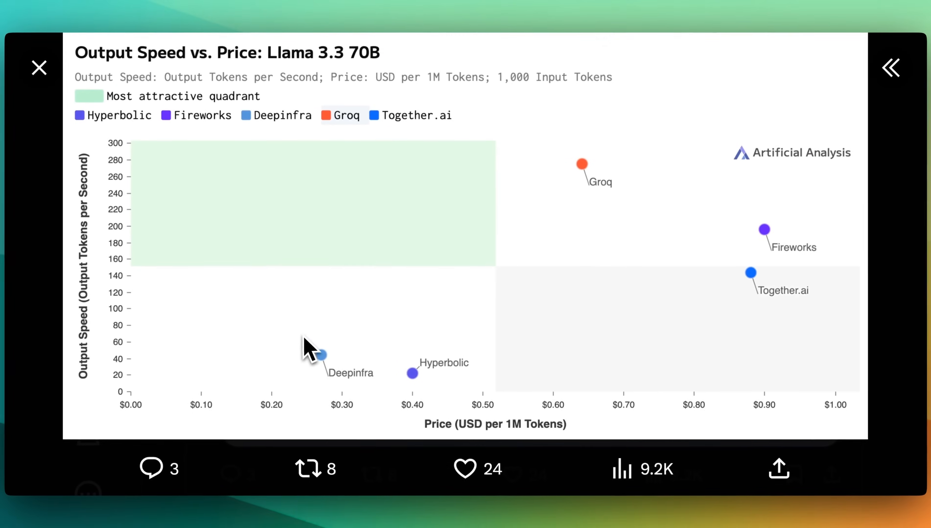
mouse_move(340, 410)
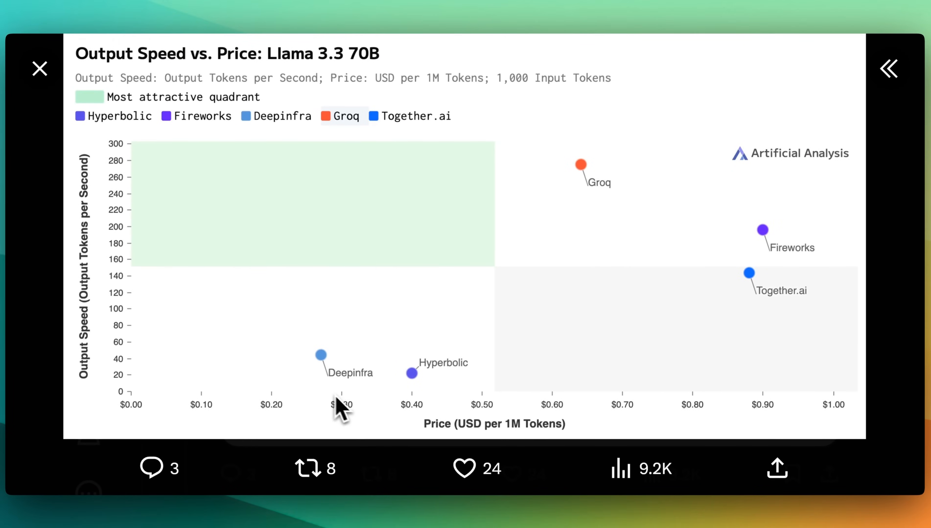
mouse_move(339, 397)
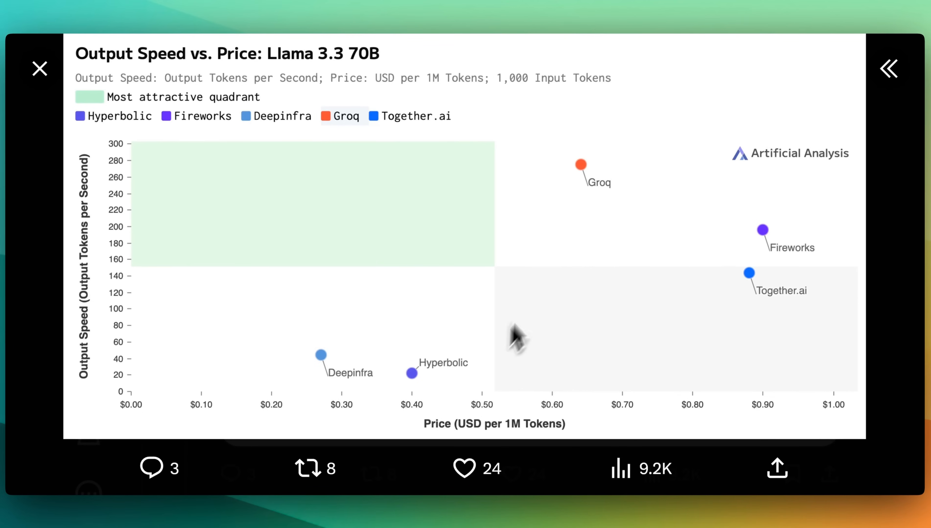
mouse_move(774, 257)
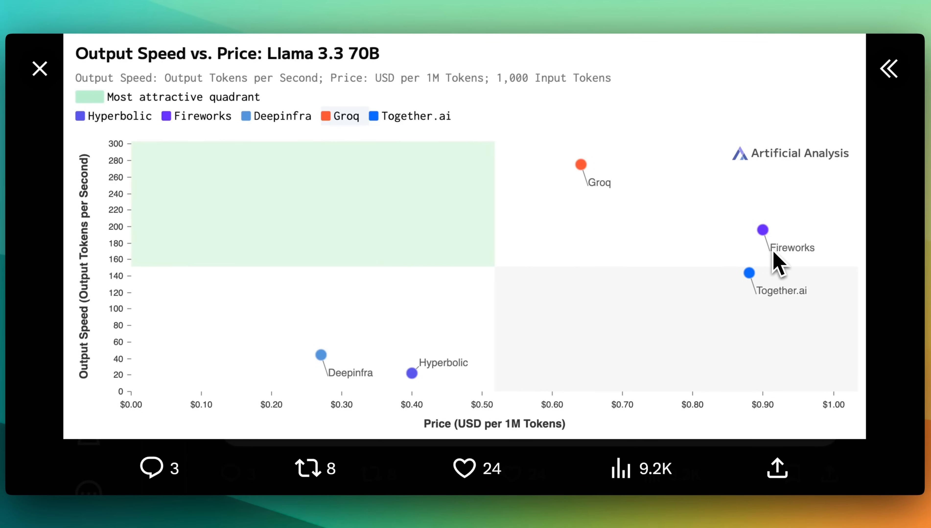
mouse_move(419, 355)
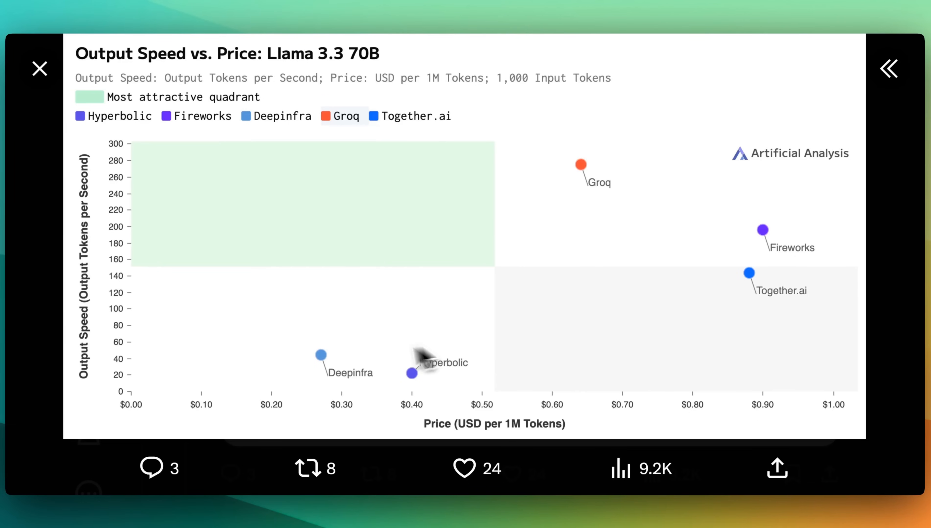
mouse_move(558, 256)
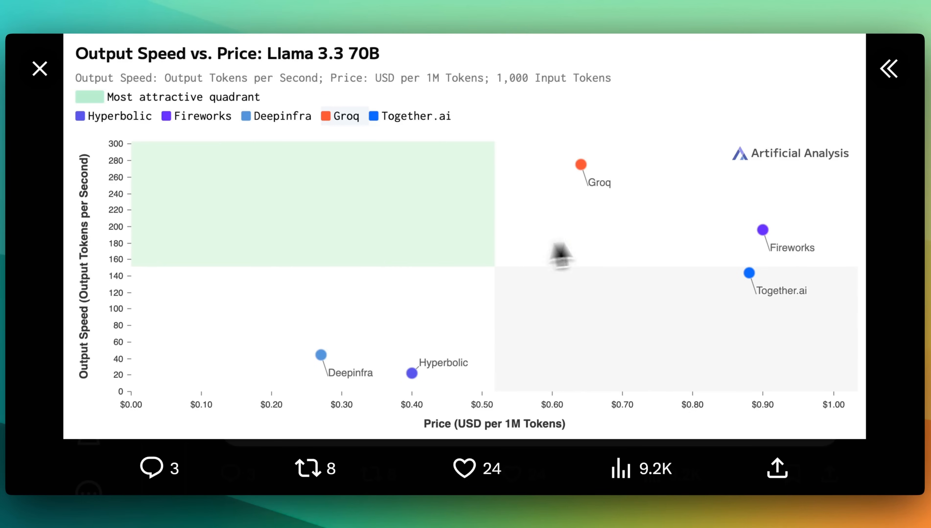
mouse_move(721, 263)
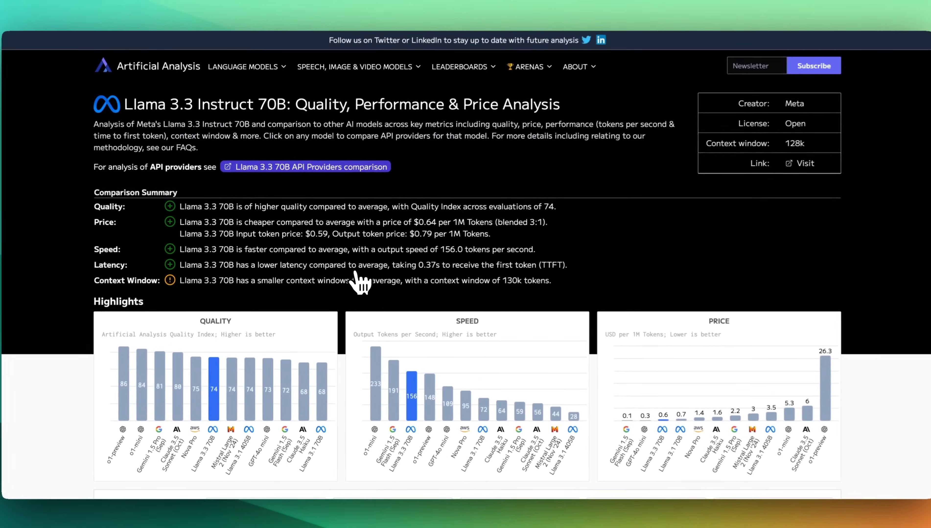
Step: Scroll the Llama 3.3 Instruct 70B page to its quality vs. speed chart and evaluation bar charts
scroll(down, 3)
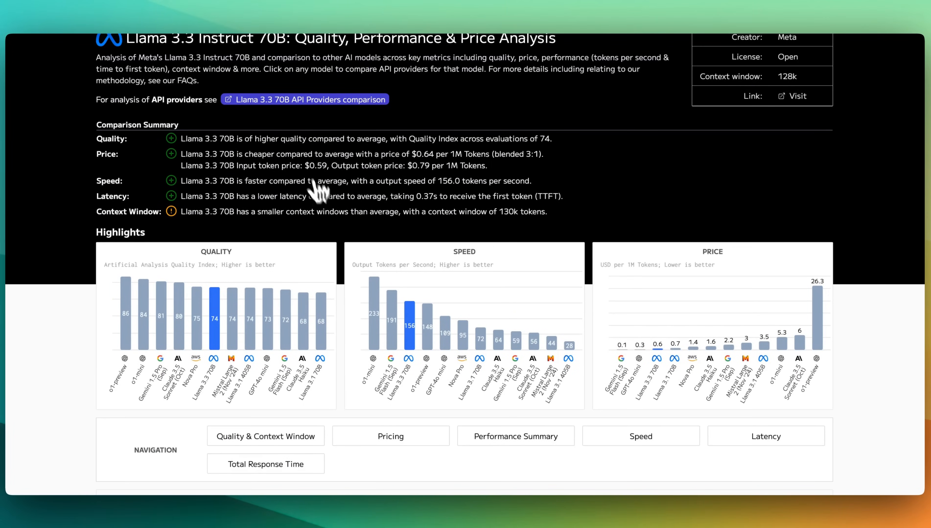
scroll(down, 3)
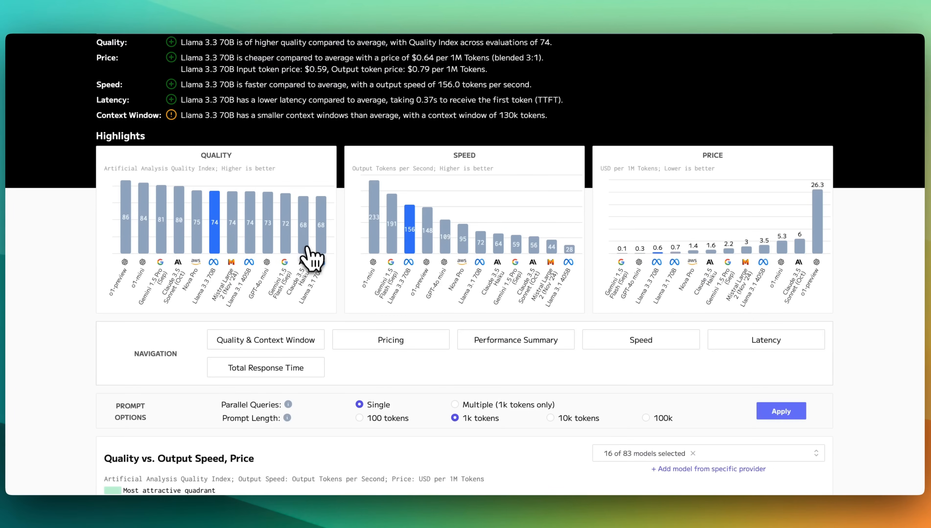
scroll(down, 3)
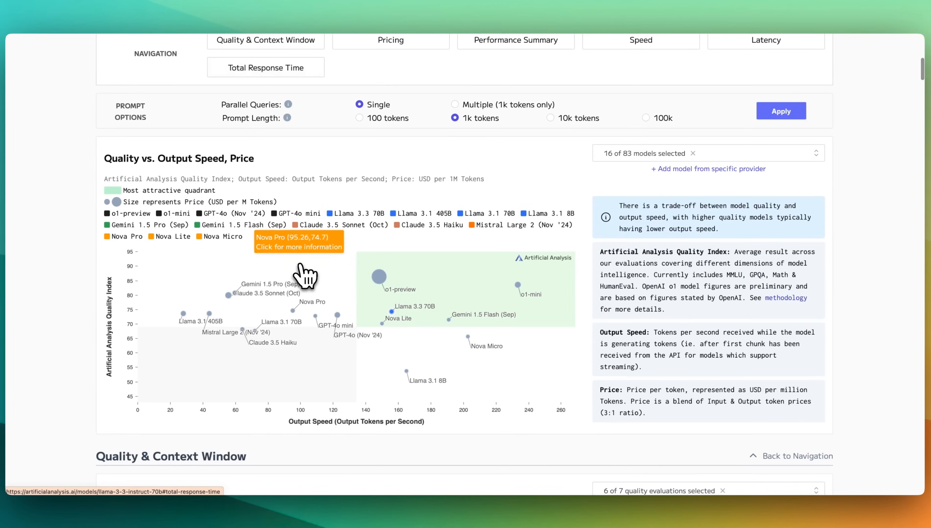
scroll(down, 3)
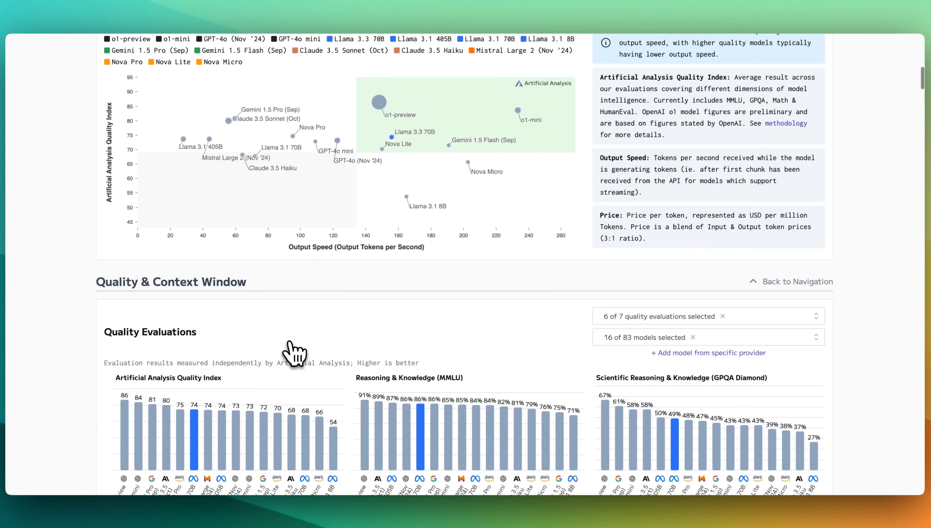
scroll(down, 3)
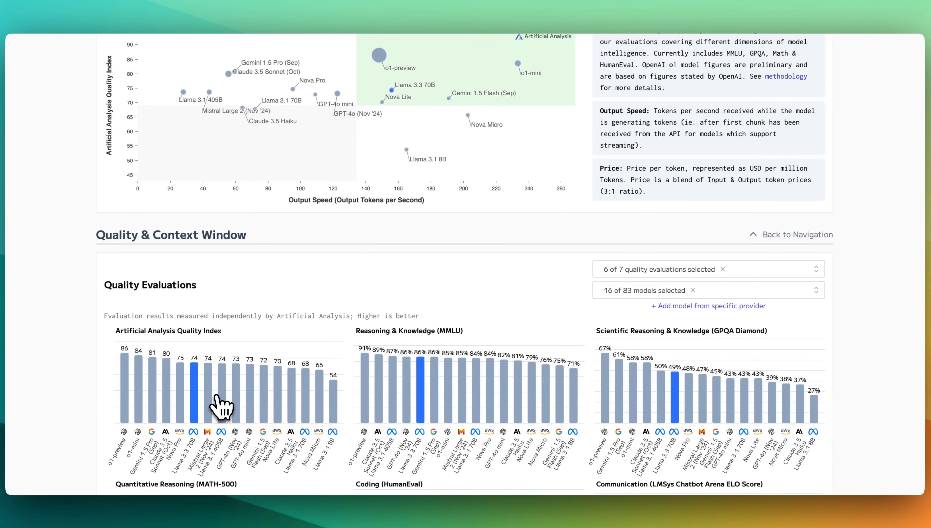
mouse_move(249, 420)
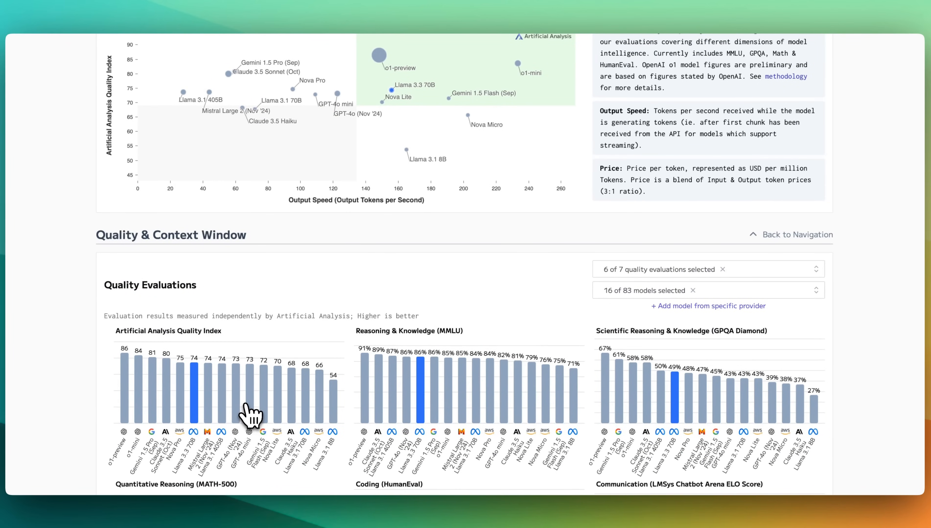
scroll(down, 3)
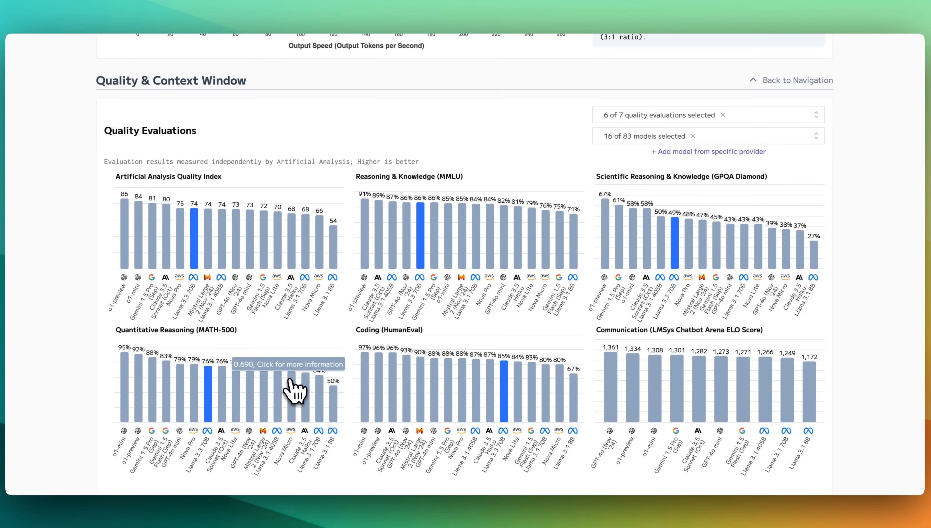
scroll(up, 3)
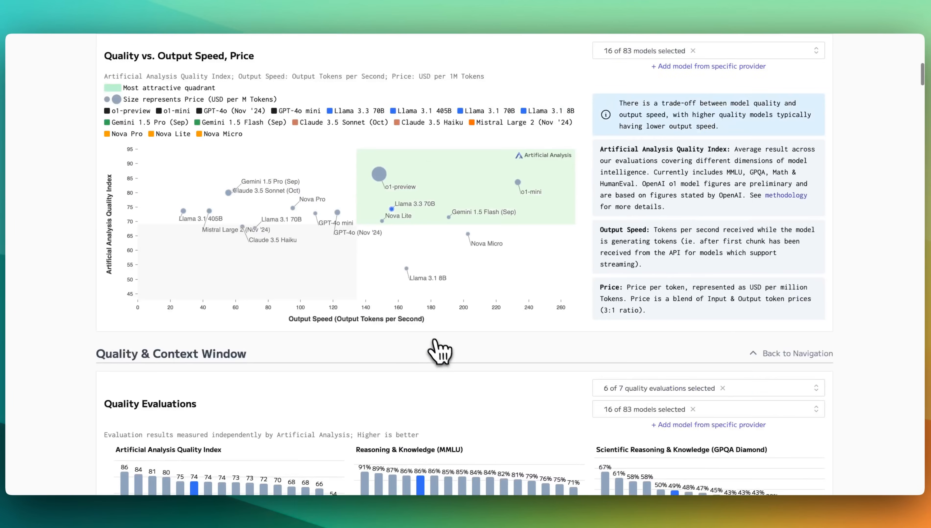
scroll(down, 3)
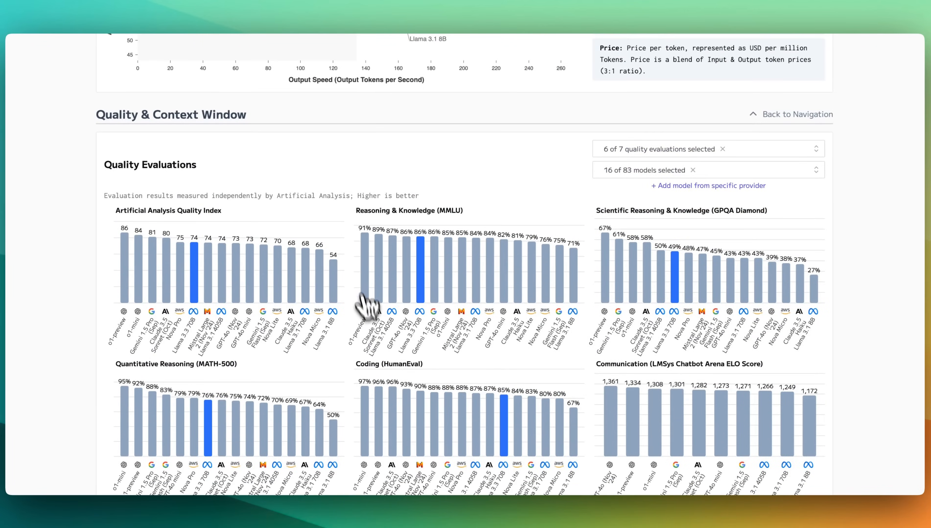
scroll(down, 3)
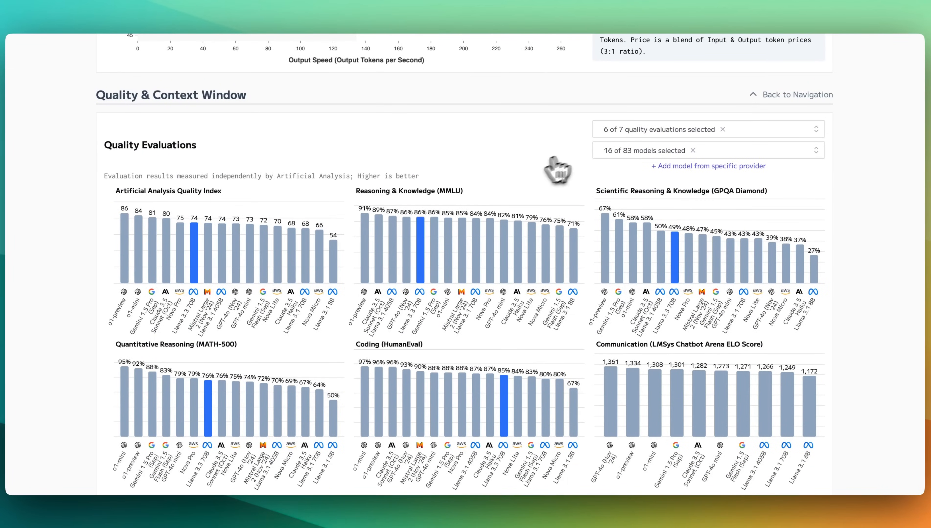